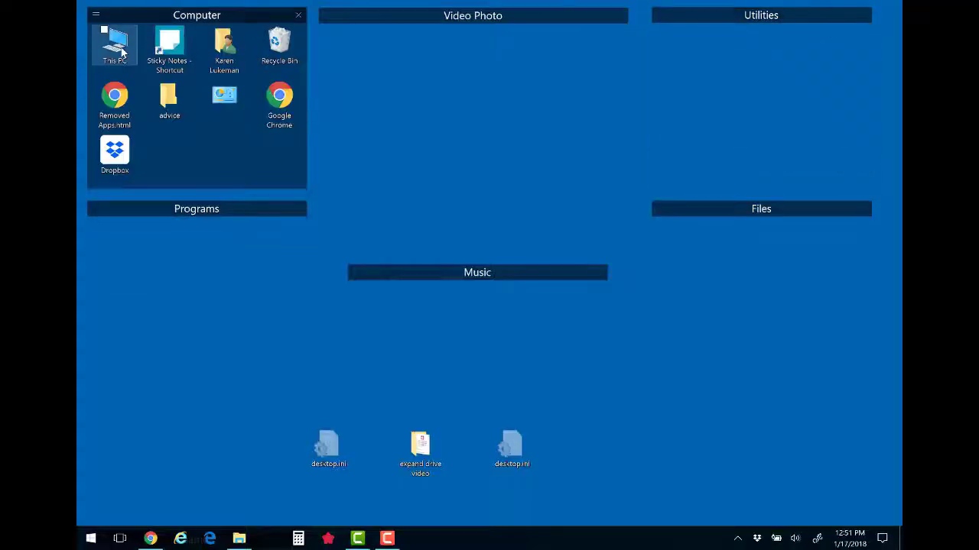
- Open This PC, then the OneDrive (O:) drive under Network locations
double_click(115, 43)
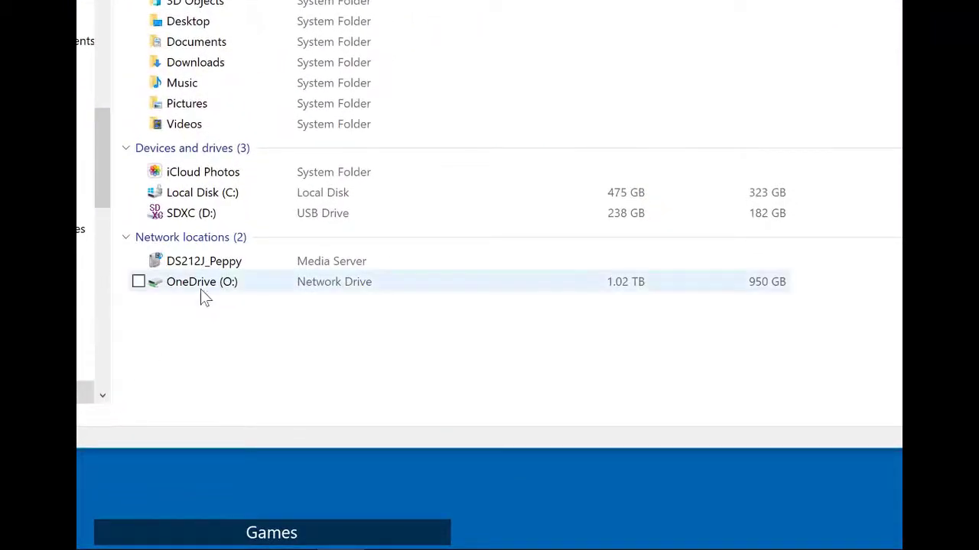
mouse_move(211, 287)
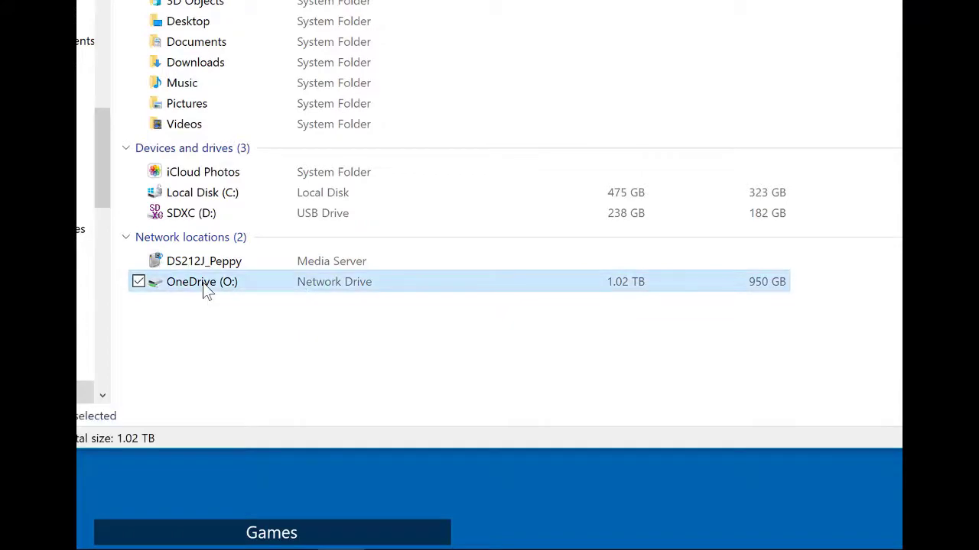
double_click(201, 282)
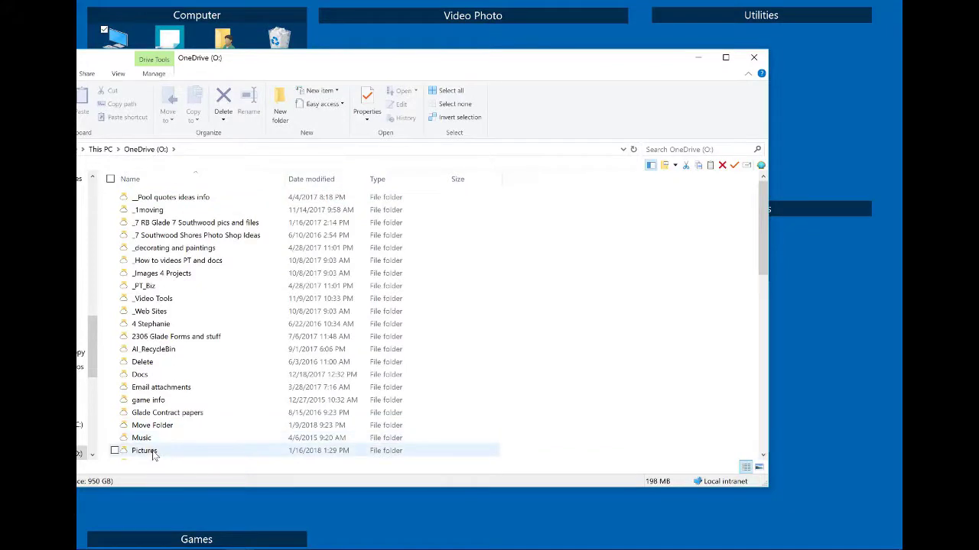
mouse_move(134, 460)
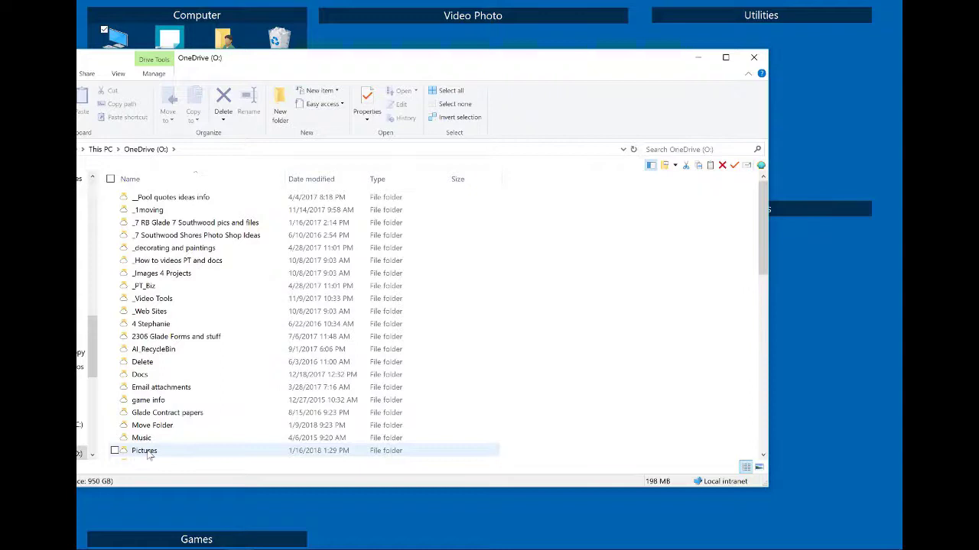
- Preview sunflower 800.jpg from OneDrive's Pictures > _PicMonkey projects folder
double_click(144, 450)
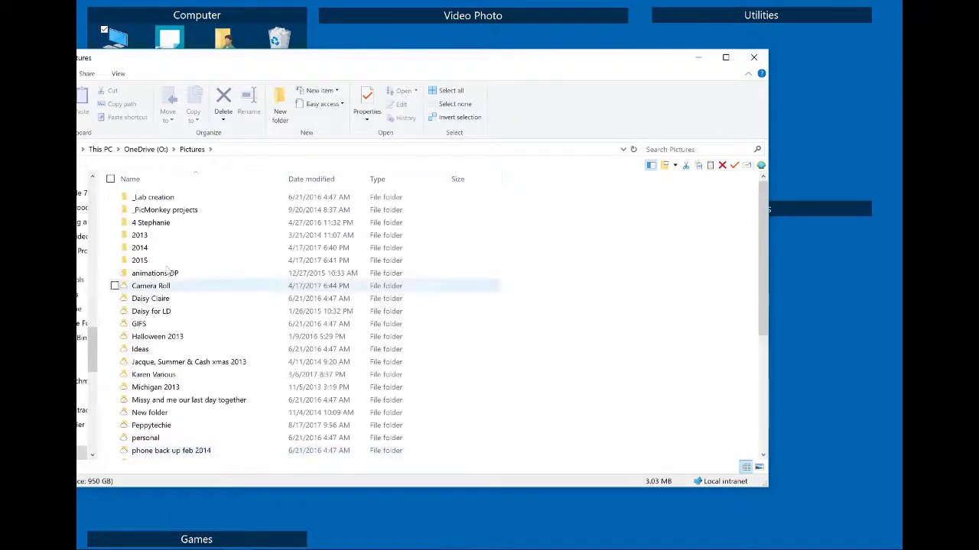
double_click(166, 209)
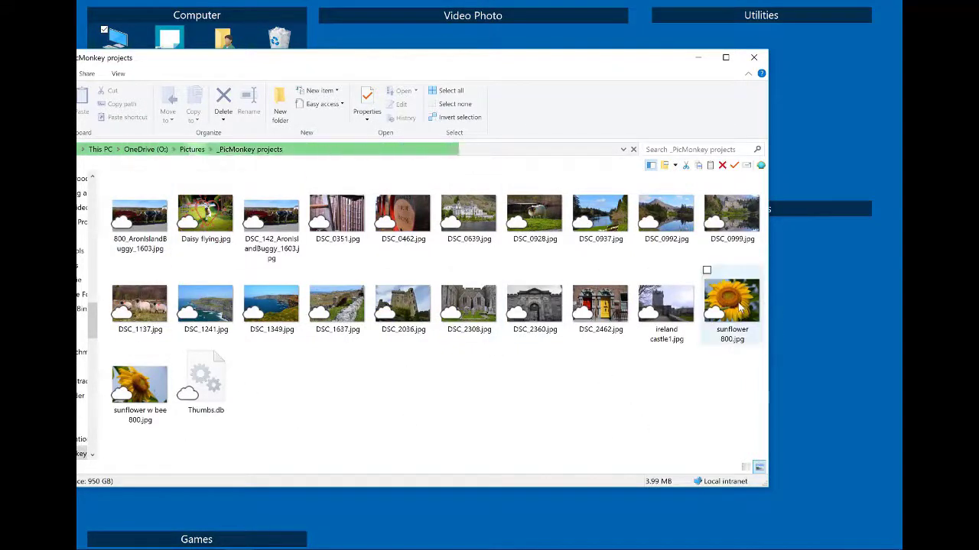
double_click(732, 300)
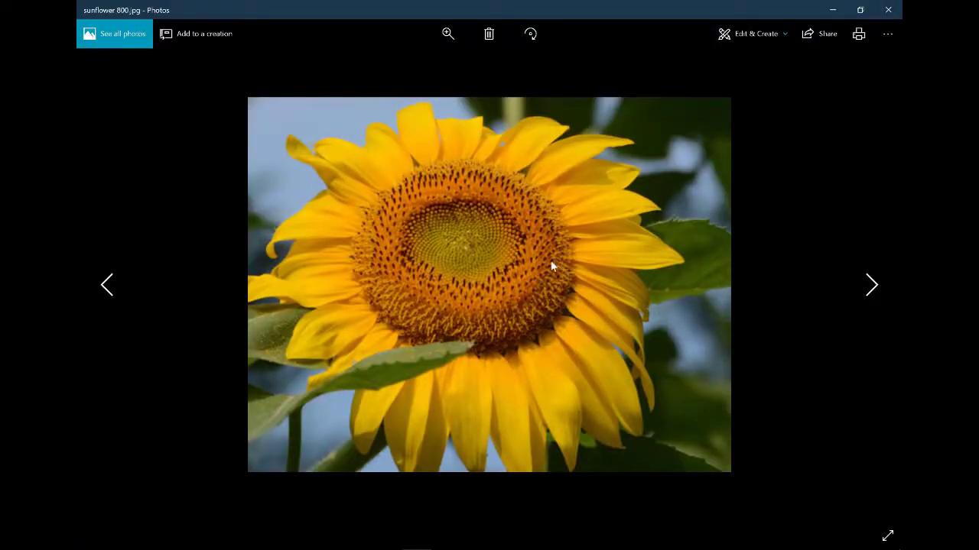
mouse_move(503, 272)
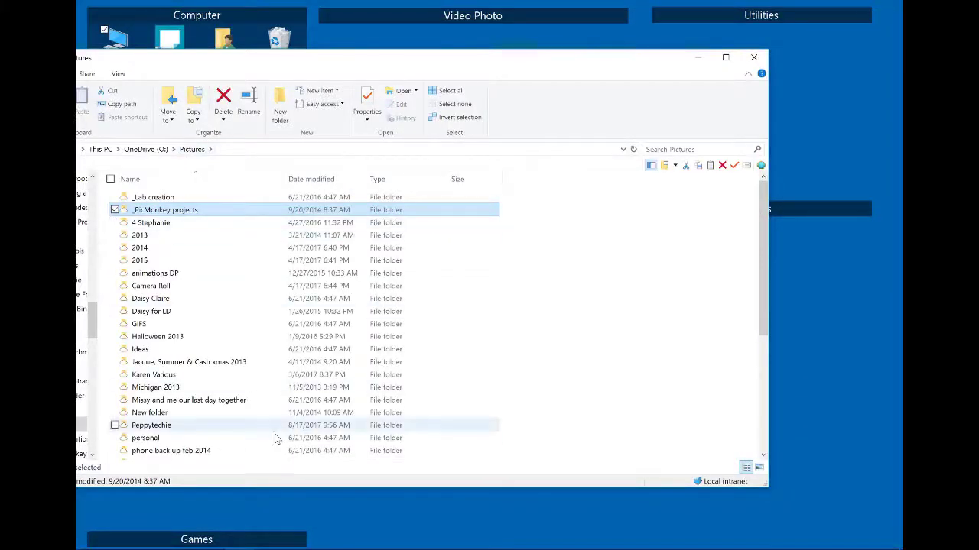
mouse_move(188, 426)
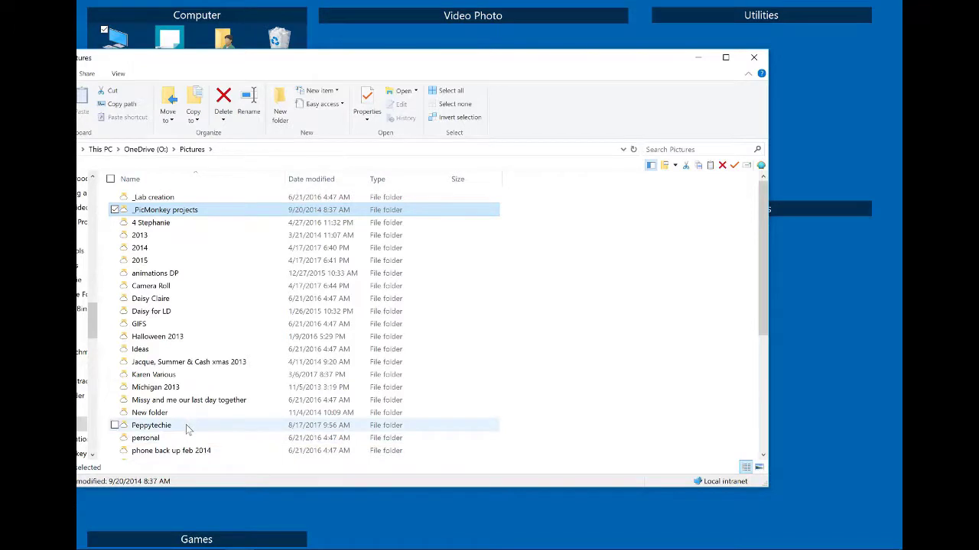
- Preview the Peppytechie youtube cover slide image, then close the OneDrive window
double_click(151, 425)
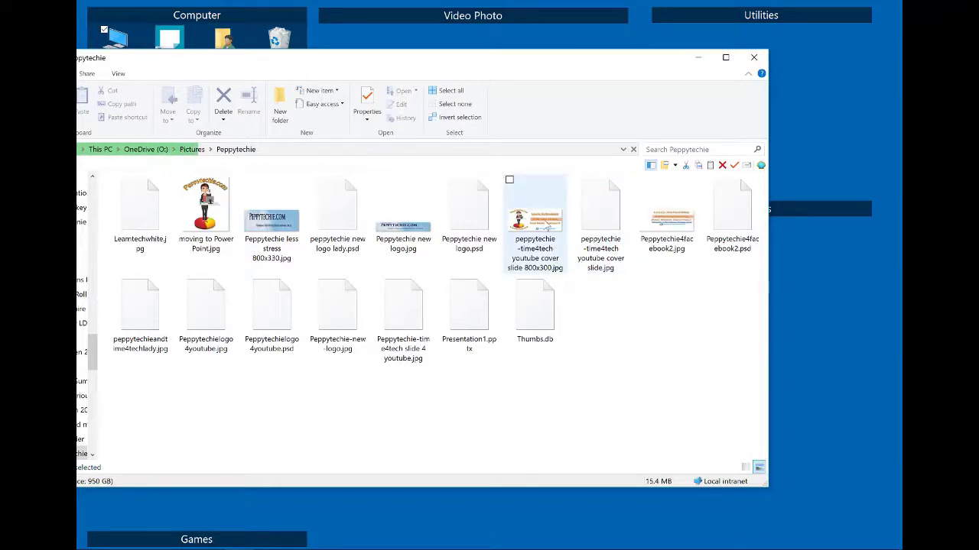
double_click(534, 211)
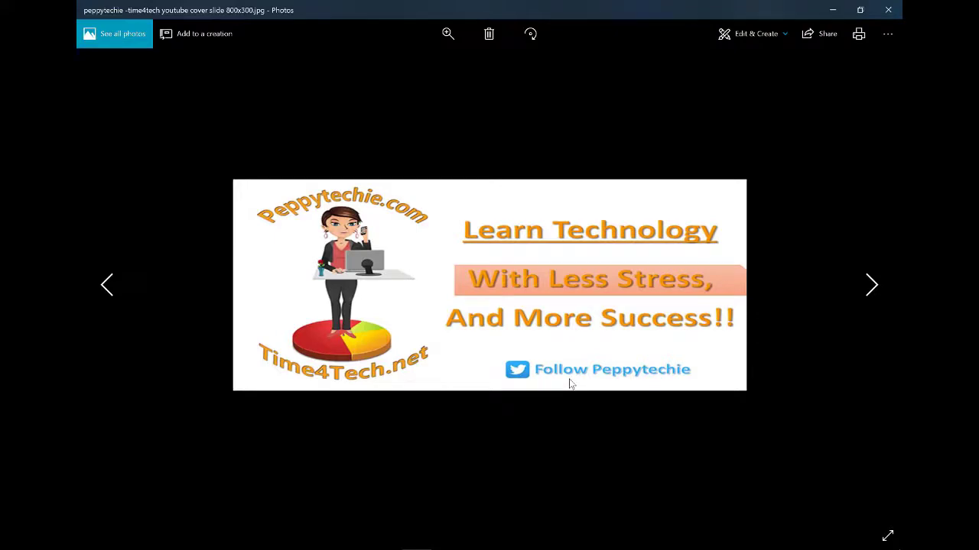
mouse_move(424, 291)
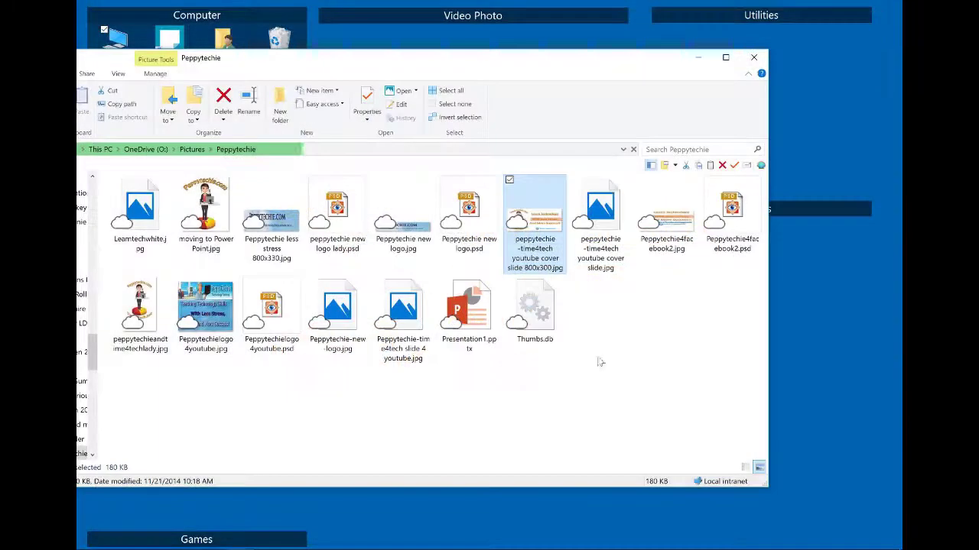
mouse_move(754, 57)
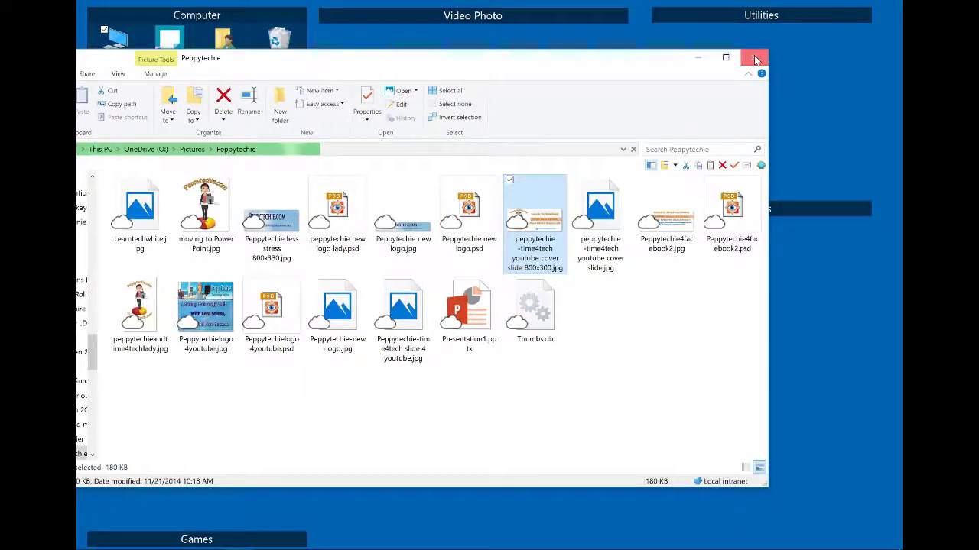
click(756, 58)
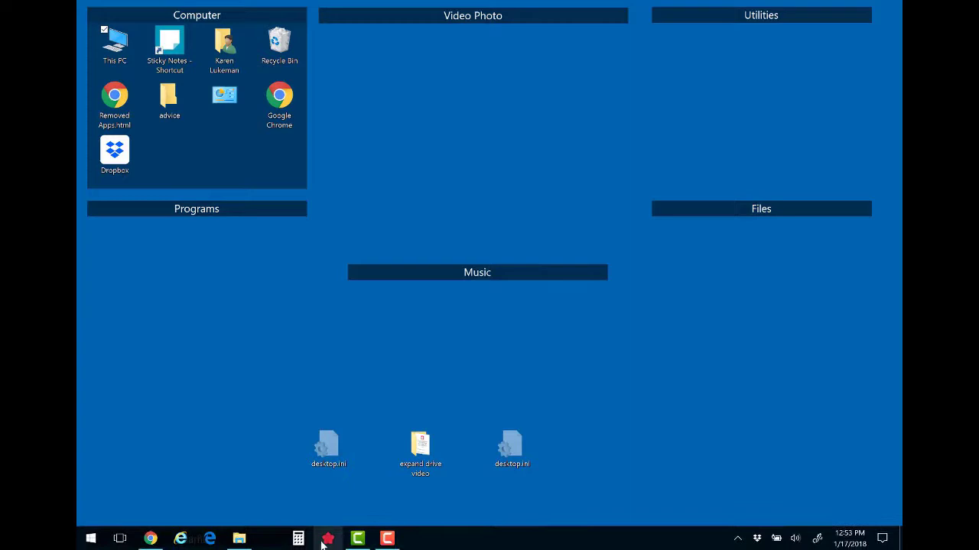
- Connect Dropbox (L:) in ExpanDrive and return to its Dropbox folder view
click(327, 537)
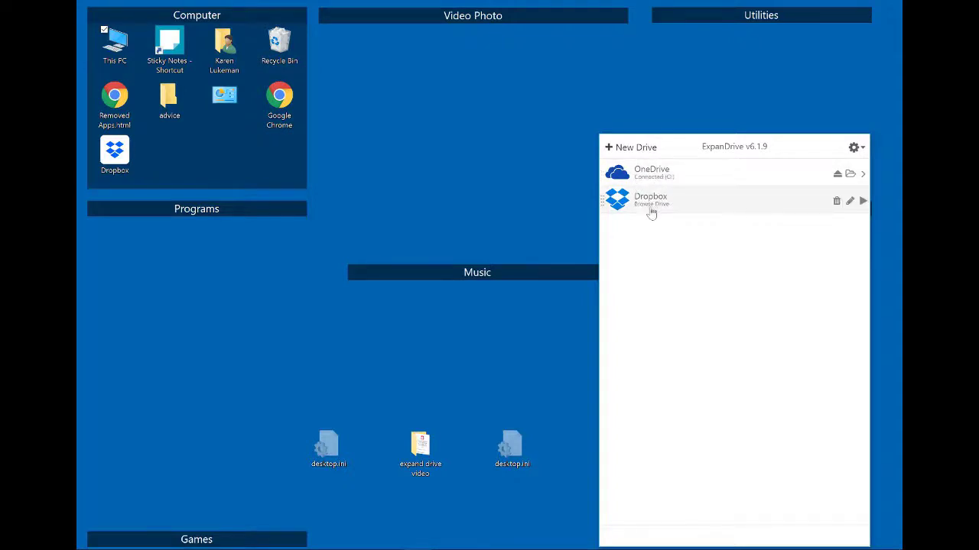
click(651, 199)
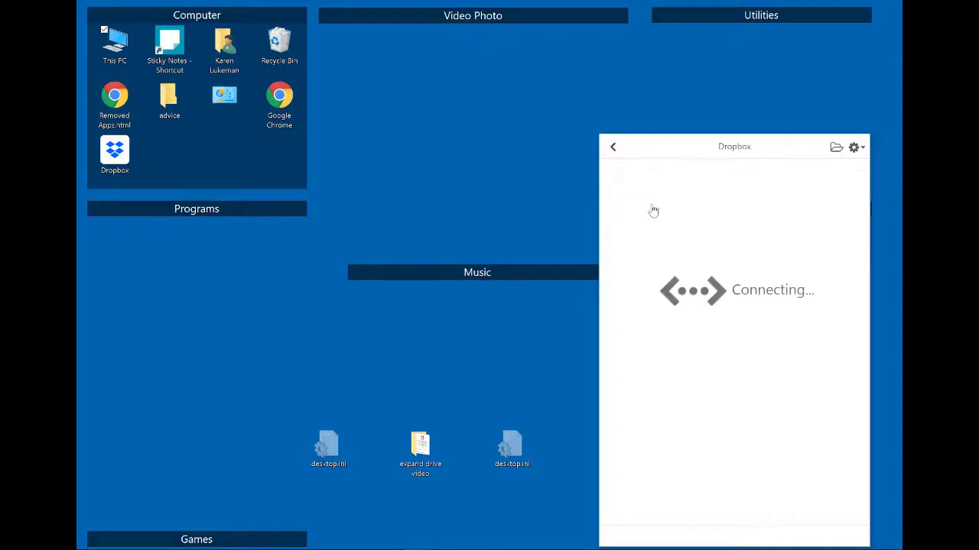
mouse_move(732, 302)
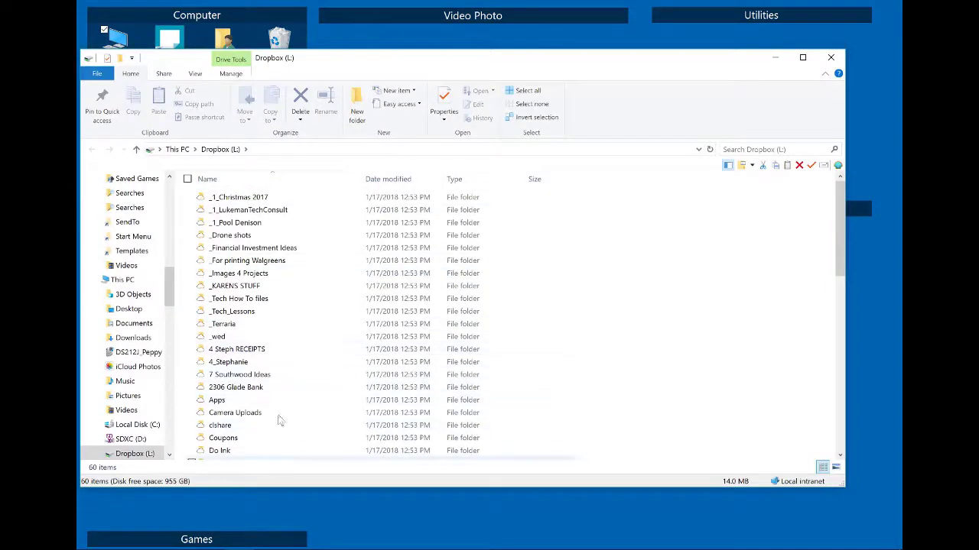
mouse_move(774, 99)
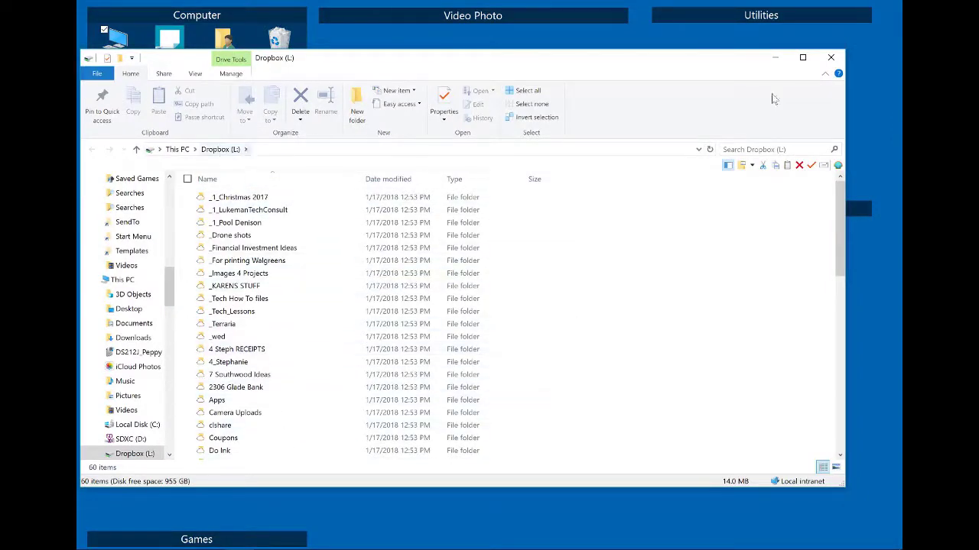
click(831, 58)
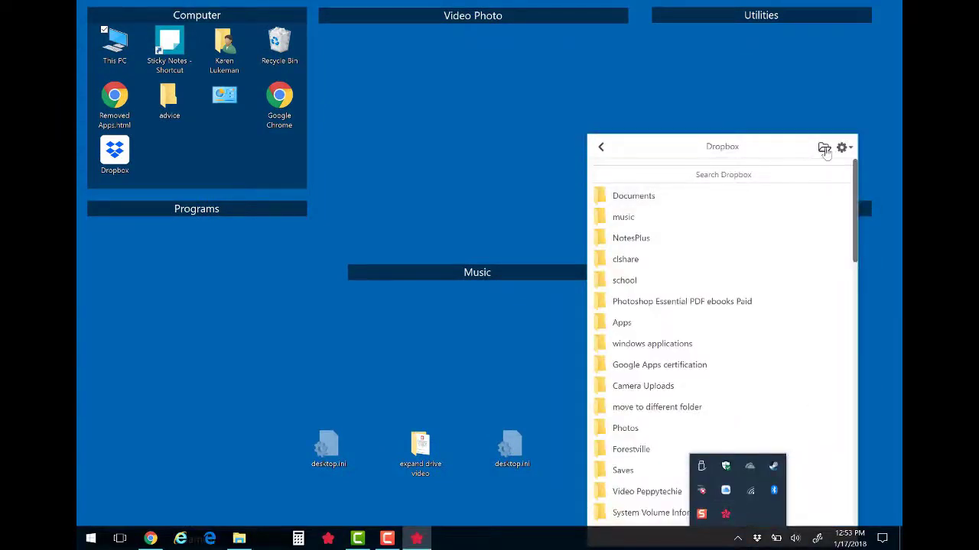
- Browse OneDrive's folders from the drive list, then open OneDrive in a file window
click(601, 147)
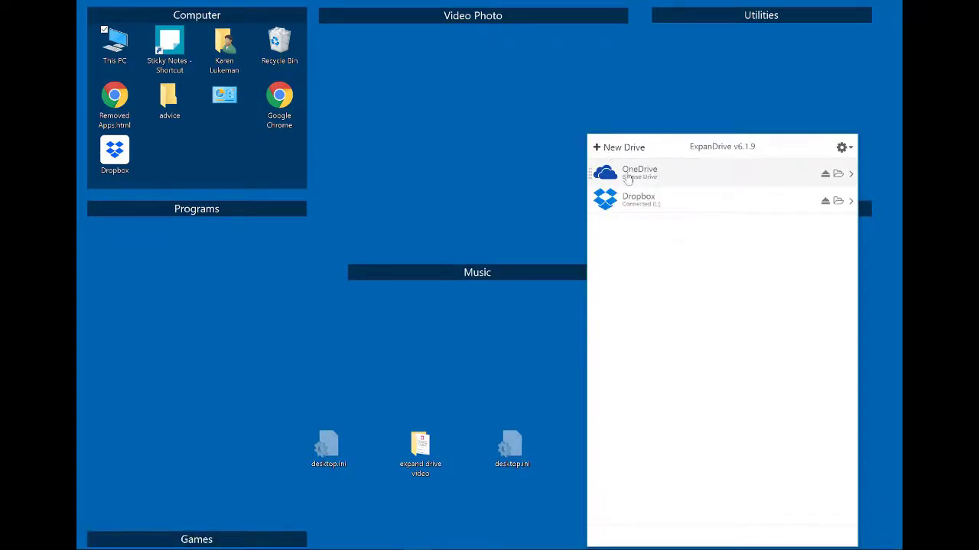
click(639, 173)
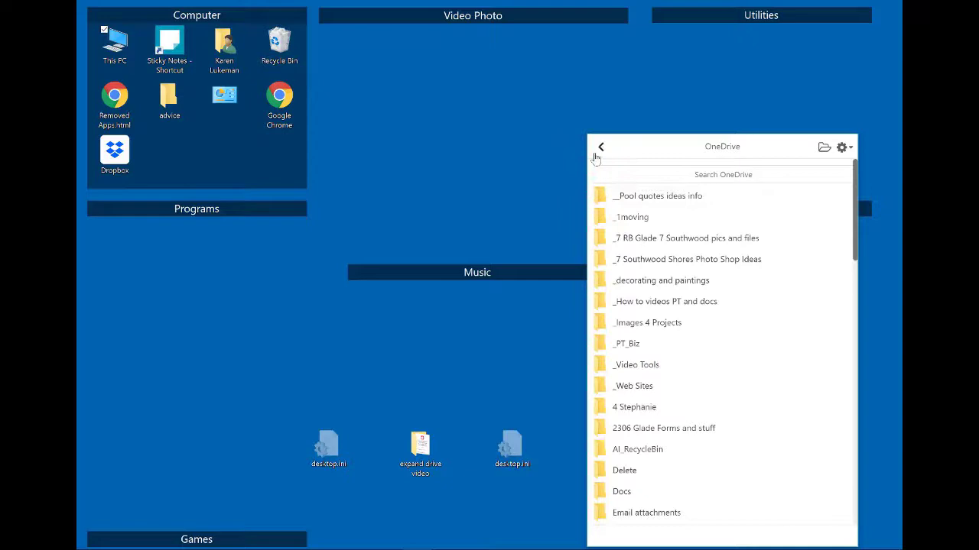
click(601, 147)
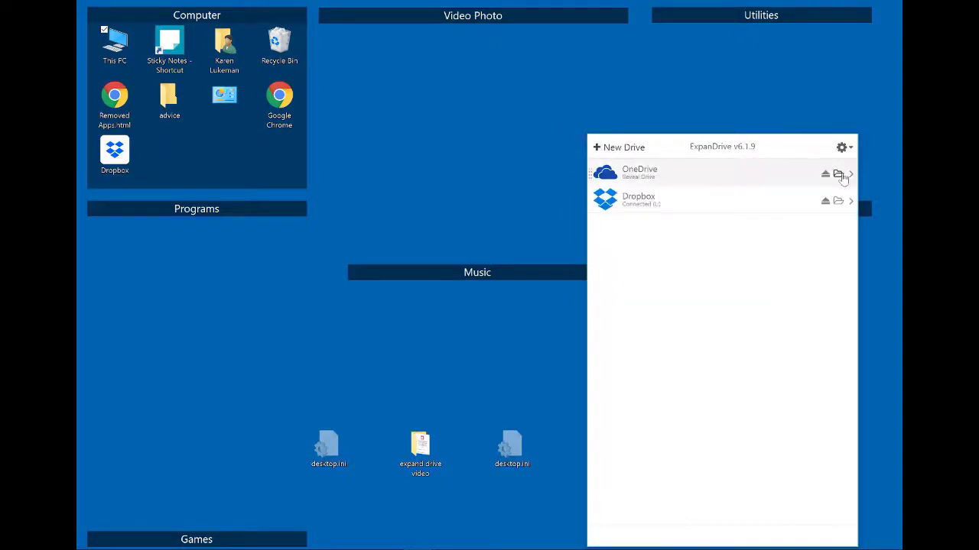
click(838, 175)
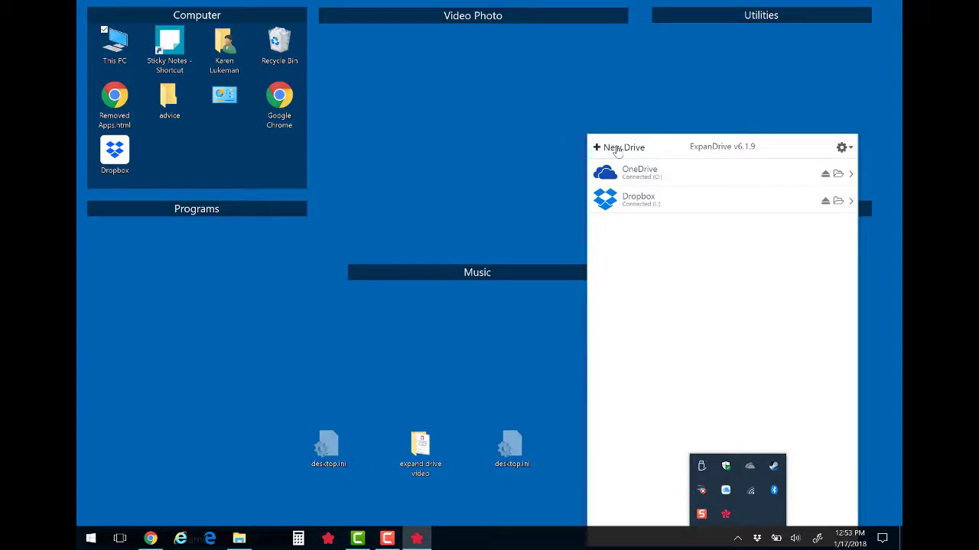
- Add a new Google Drive connection, entering the account name 'peppytechi'
click(613, 147)
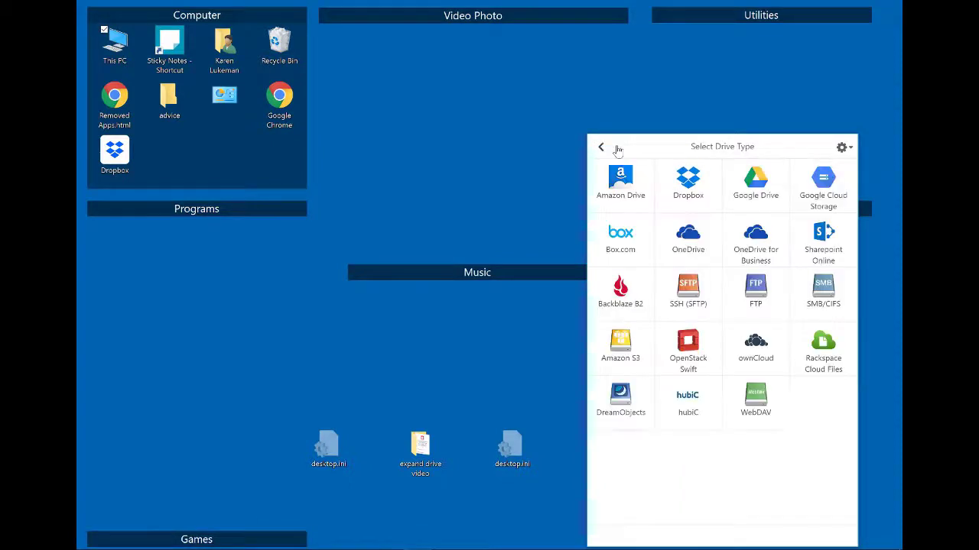
mouse_move(755, 183)
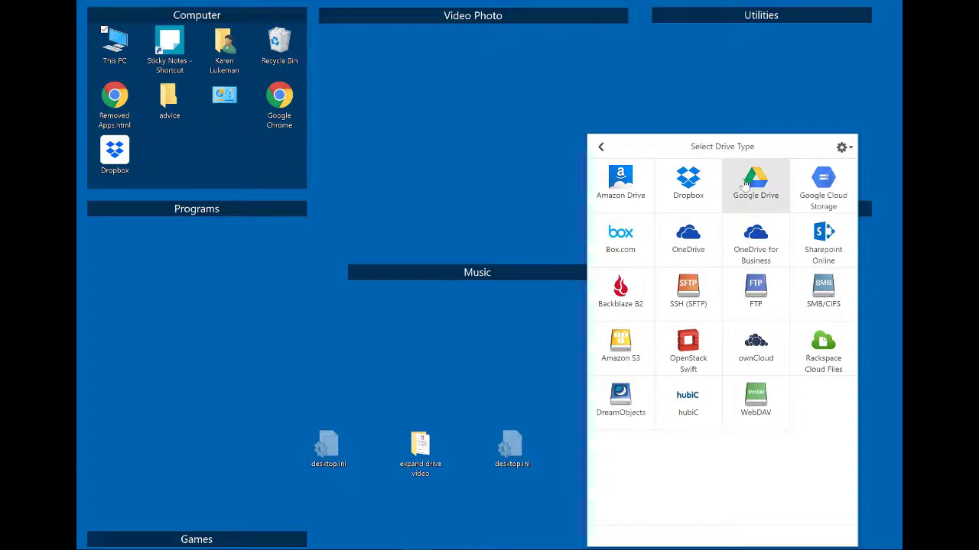
click(755, 184)
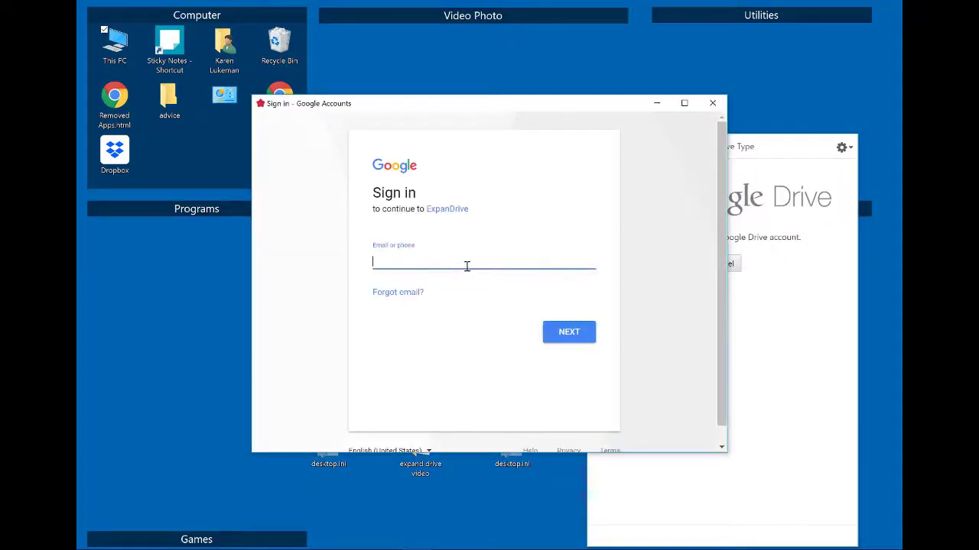
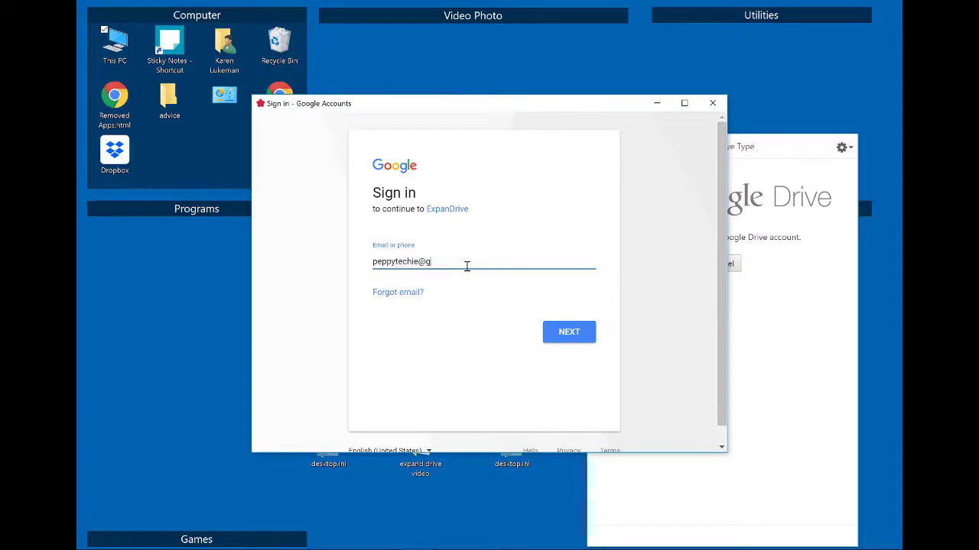
- Complete Google sign-in, allow ExpanDrive access, and assign drive letter G:
click(569, 331)
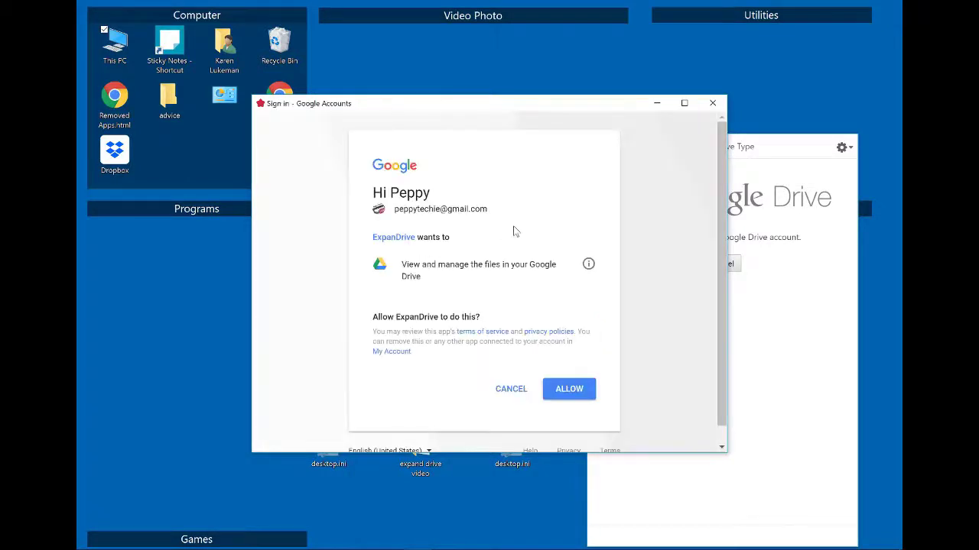
mouse_move(569, 394)
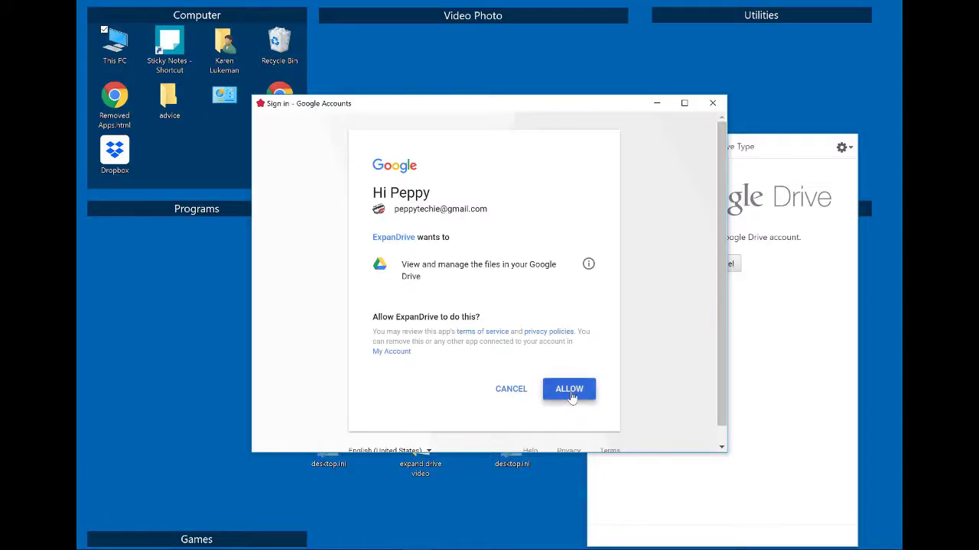
click(569, 389)
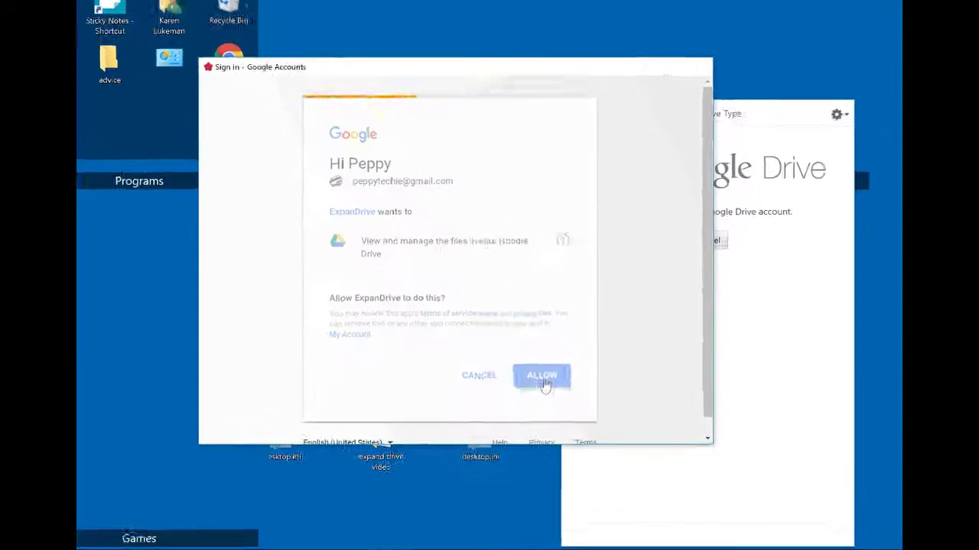
click(542, 375)
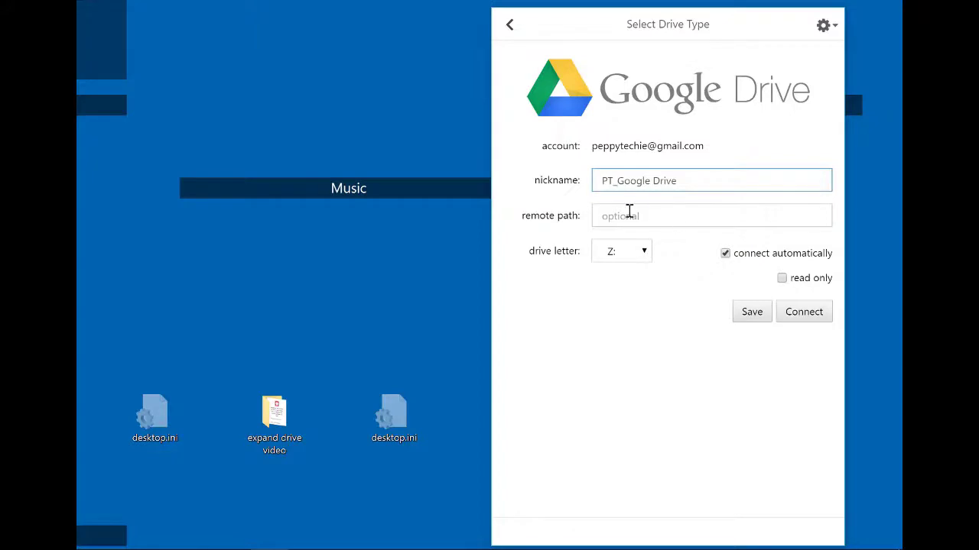
click(643, 251)
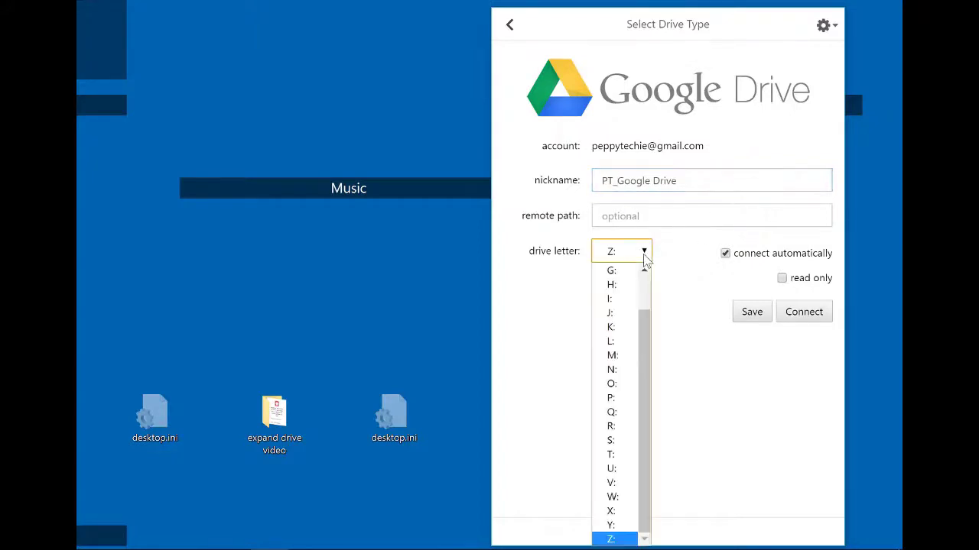
click(611, 270)
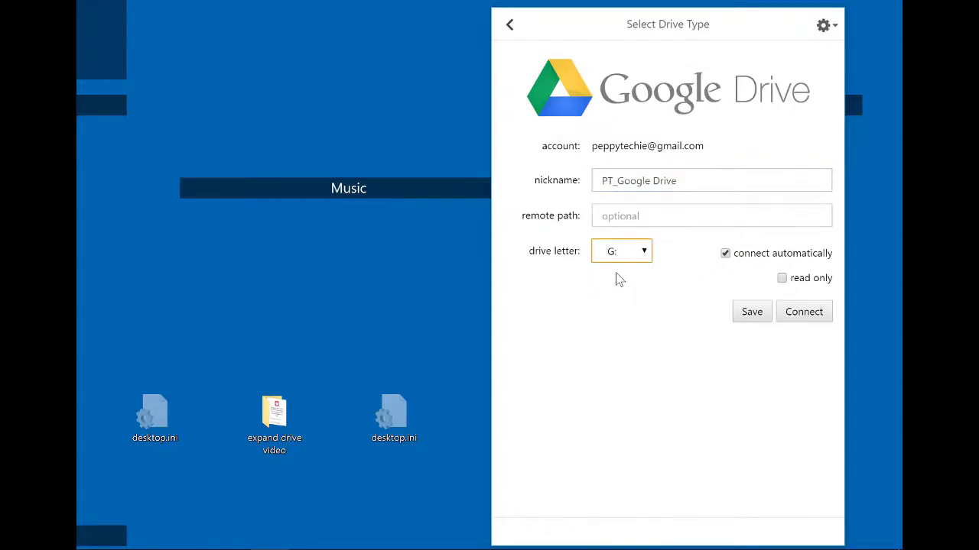
mouse_move(748, 324)
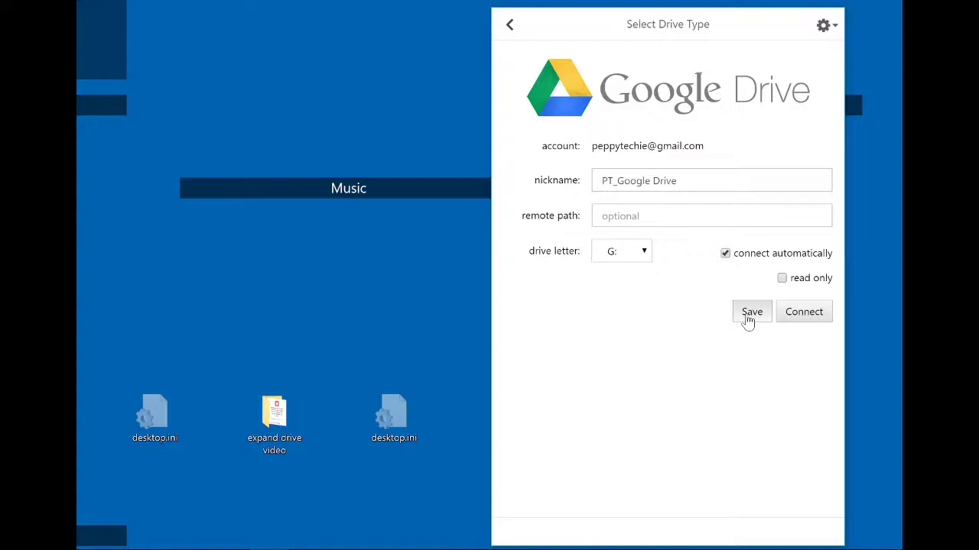
- Save the PT_Google Drive connection settings
click(751, 312)
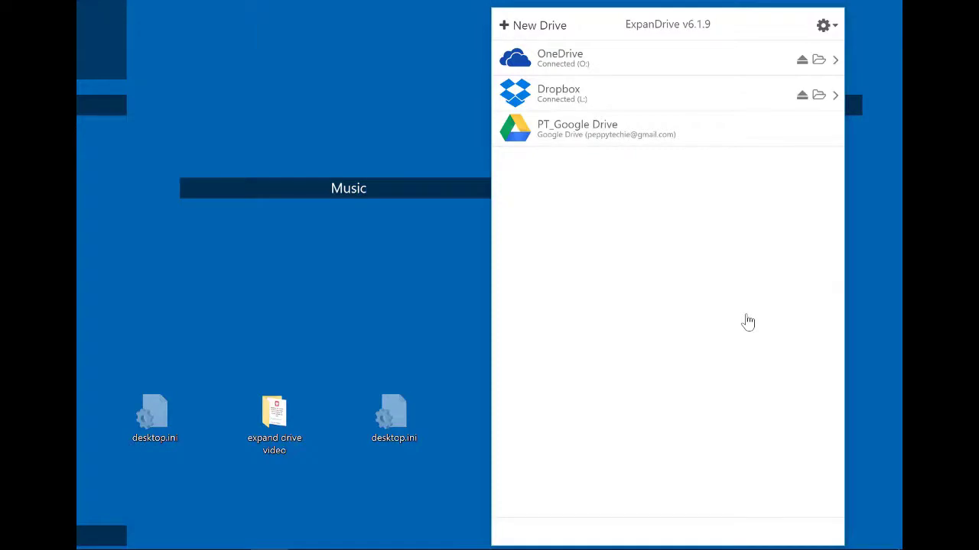
mouse_move(553, 135)
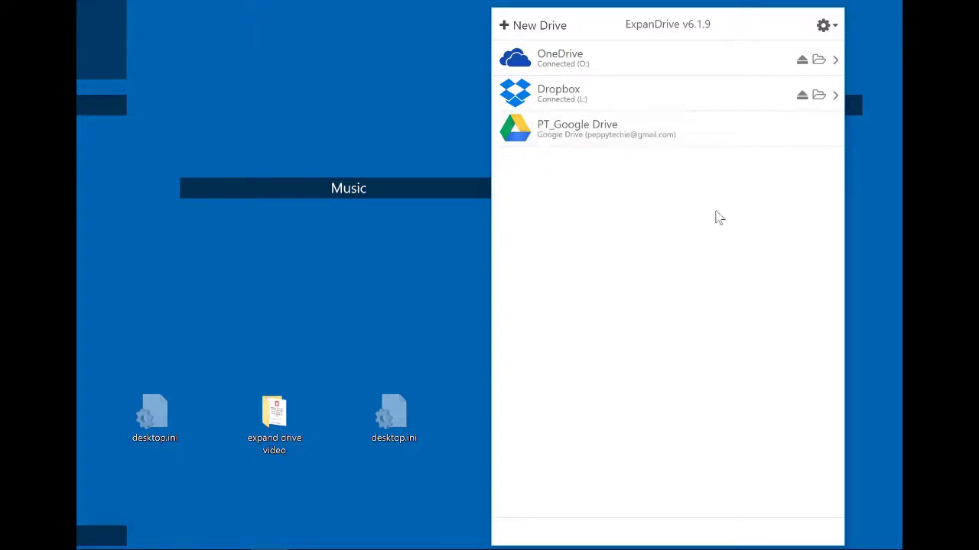
mouse_move(801, 132)
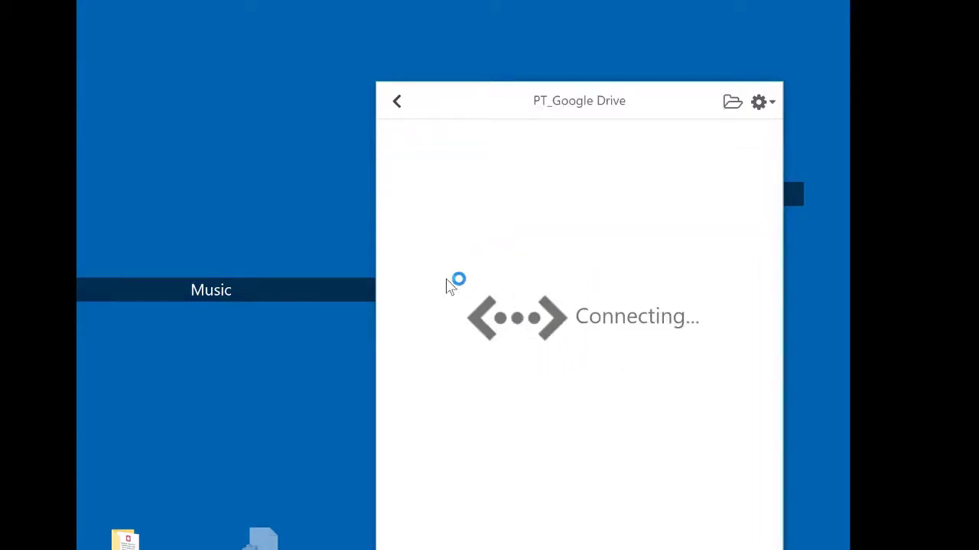
mouse_move(530, 362)
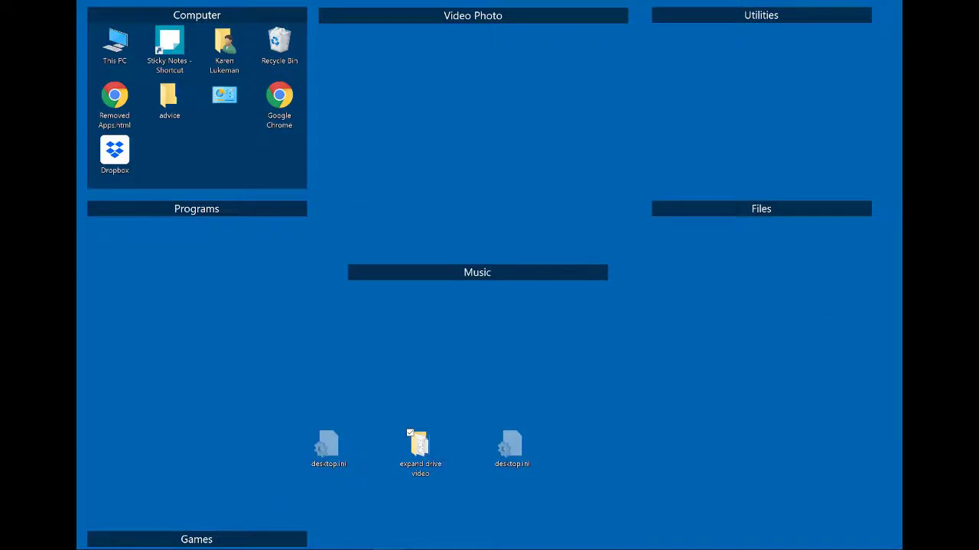
- Navigate from This PC into Dropbox (L:) > _KARENS STUFF > Portfolio Samples KCL
double_click(115, 40)
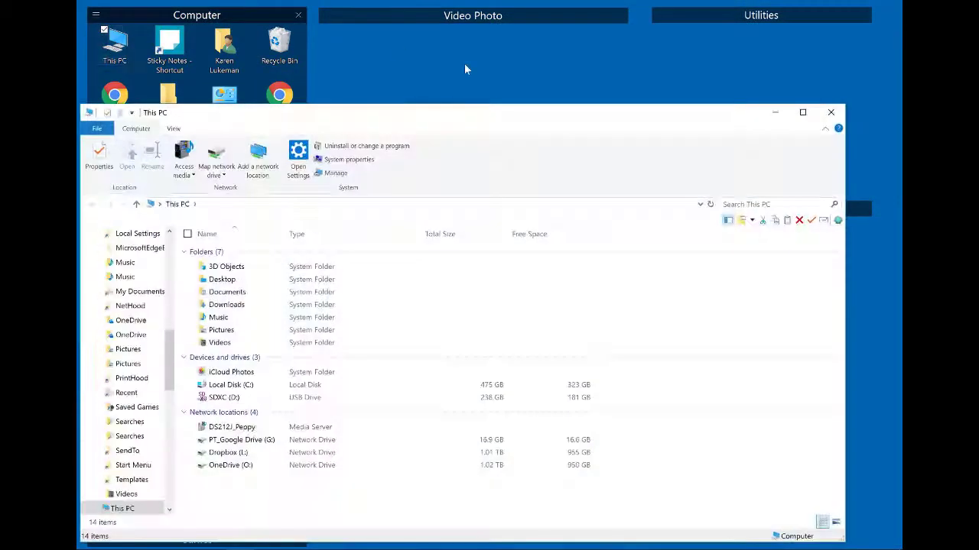
click(228, 466)
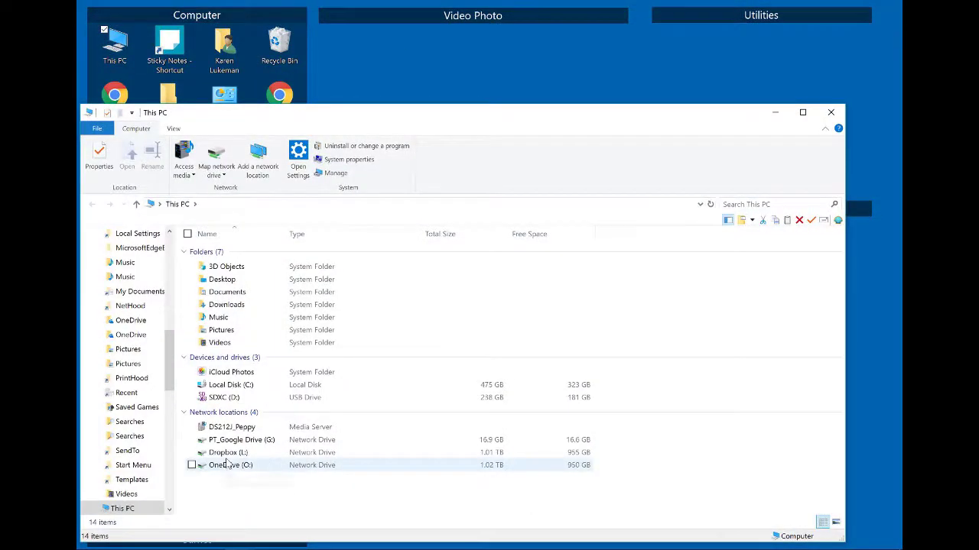
mouse_move(232, 457)
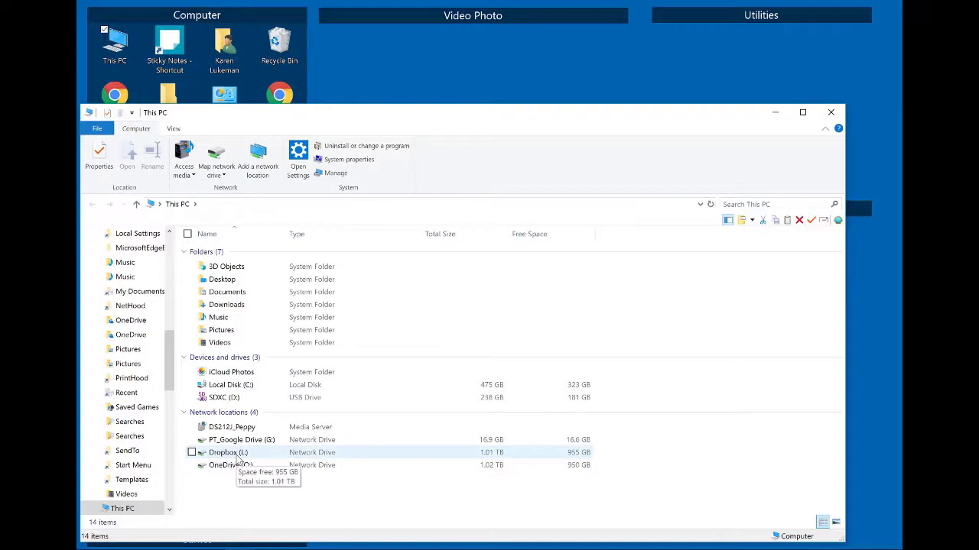
double_click(223, 452)
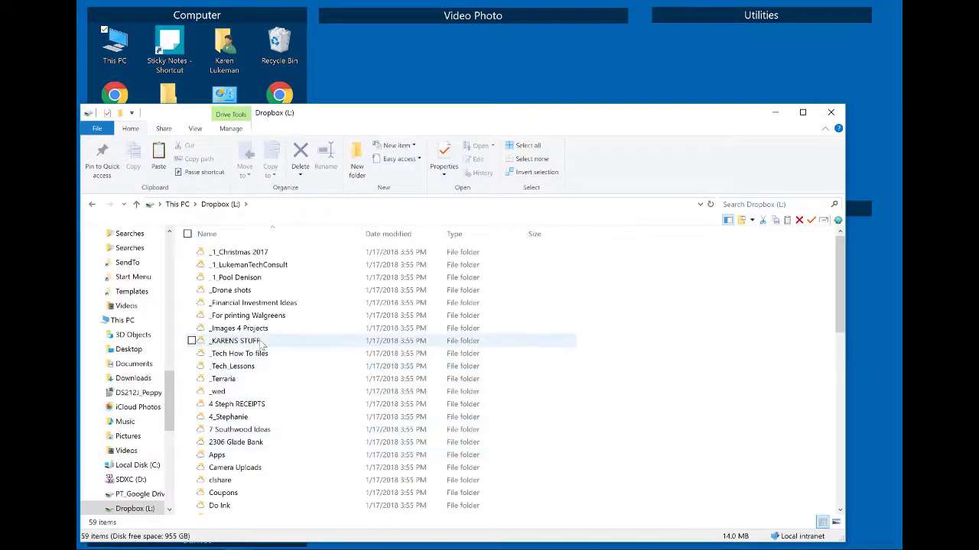
double_click(233, 340)
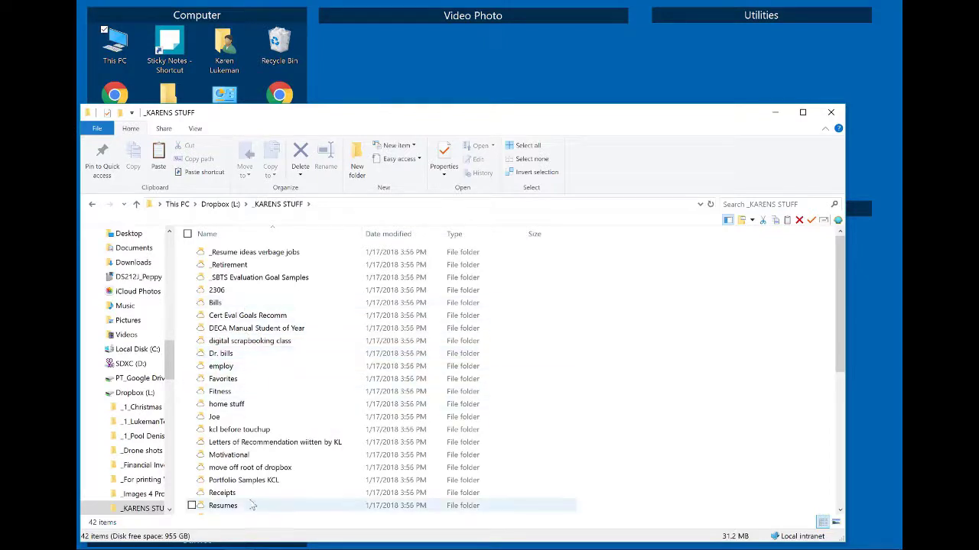
double_click(243, 480)
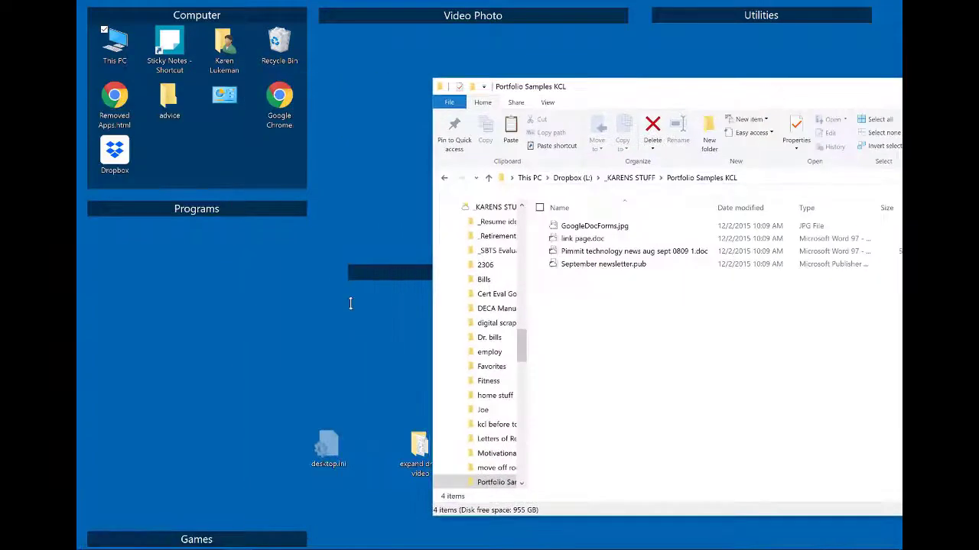
mouse_move(392, 376)
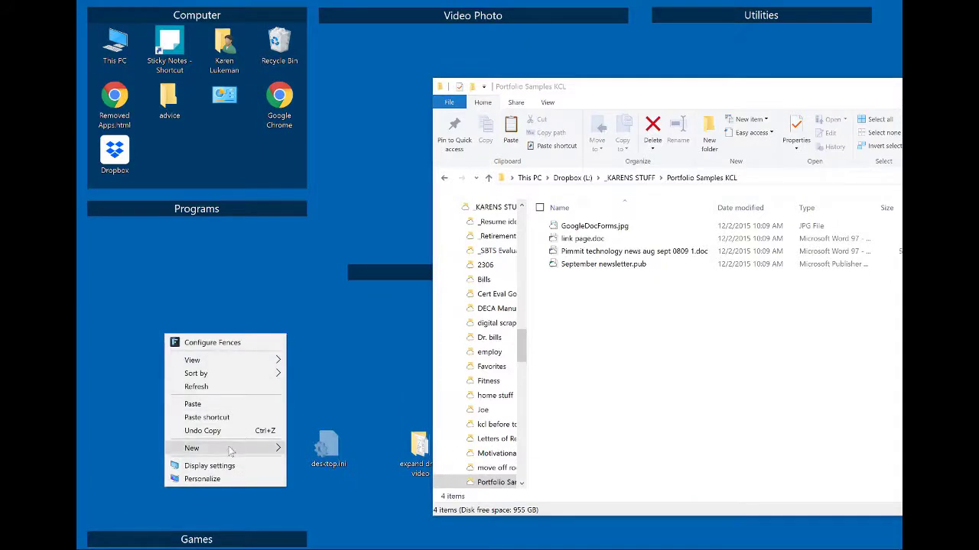
- Make a new desktop folder named 'move from cloud' and open it
click(191, 448)
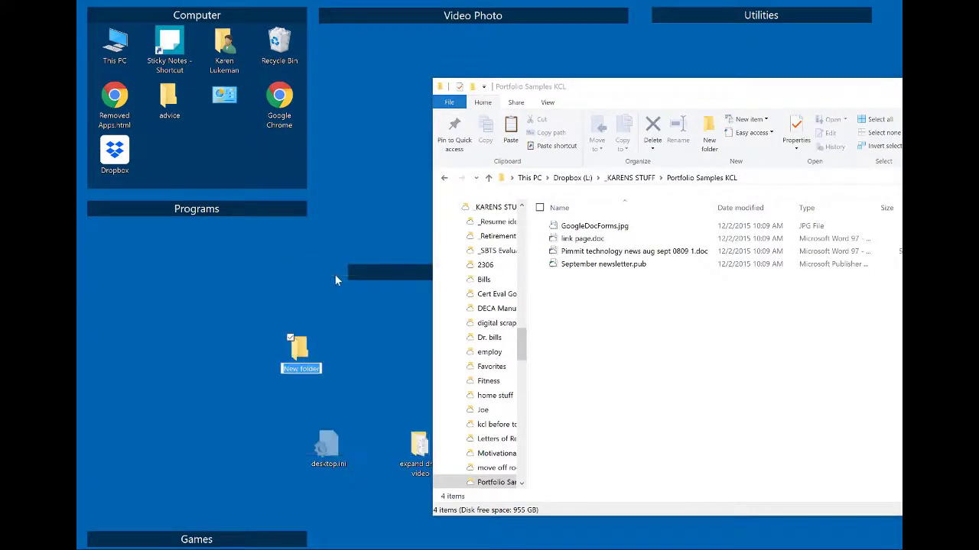
text(move)
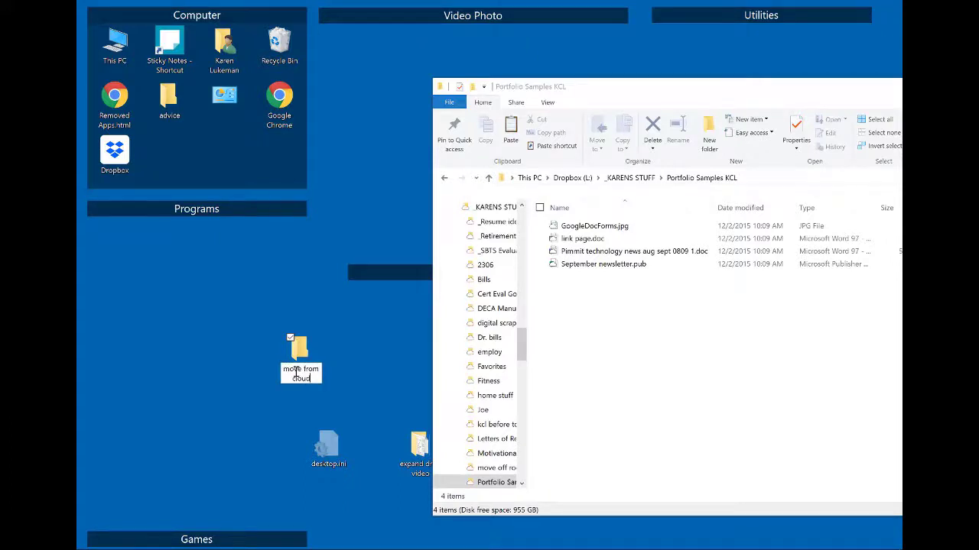
drag(301, 358, 282, 330)
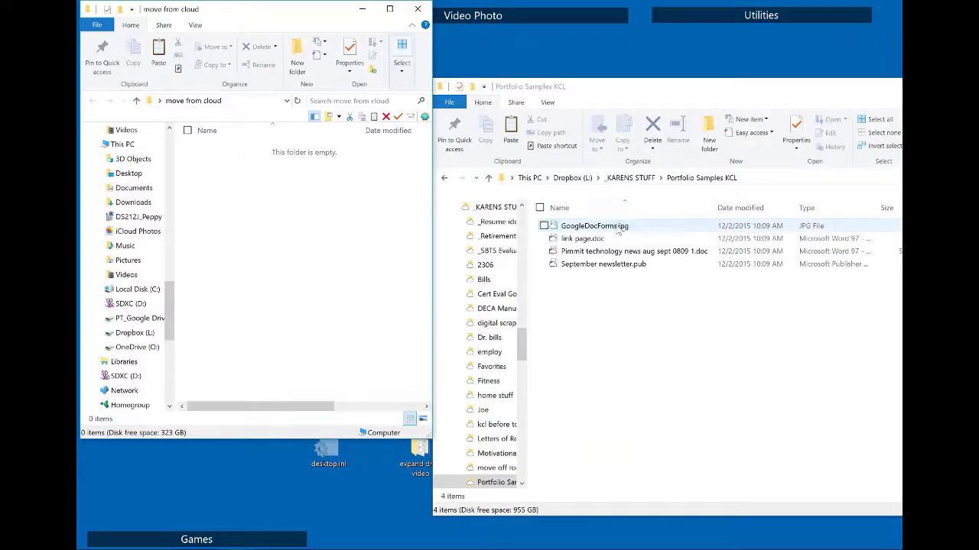
- Select the four Dropbox portfolio files and copy them into 'move from cloud'
click(594, 225)
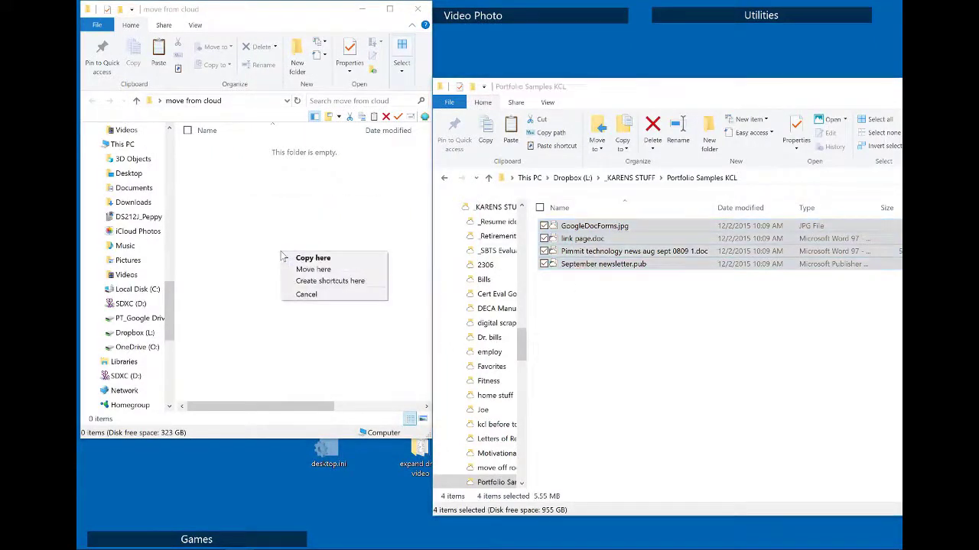
click(305, 294)
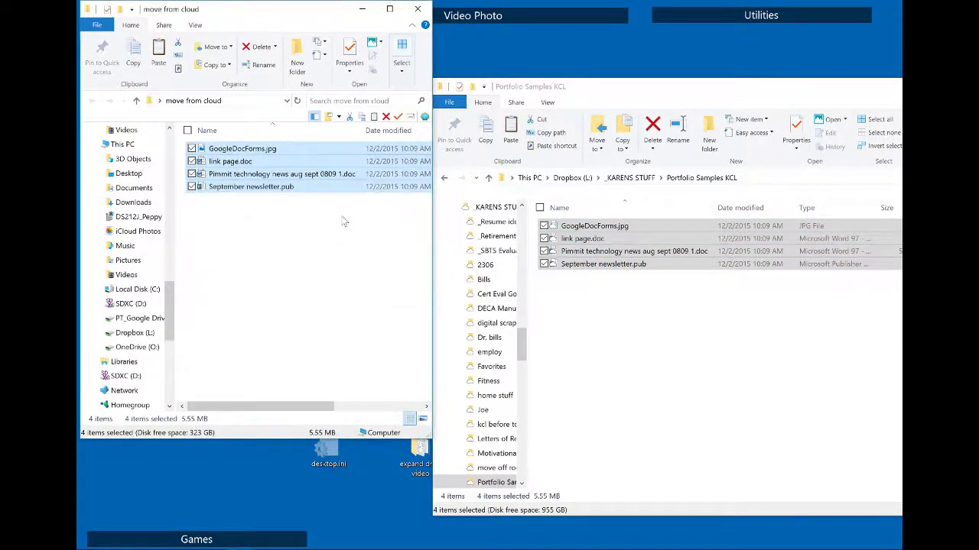
mouse_move(573, 330)
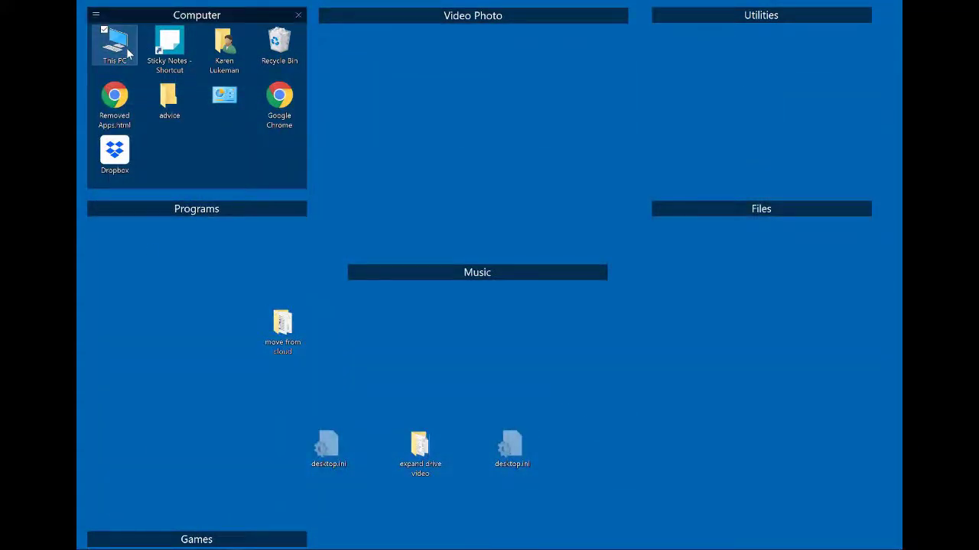
double_click(114, 42)
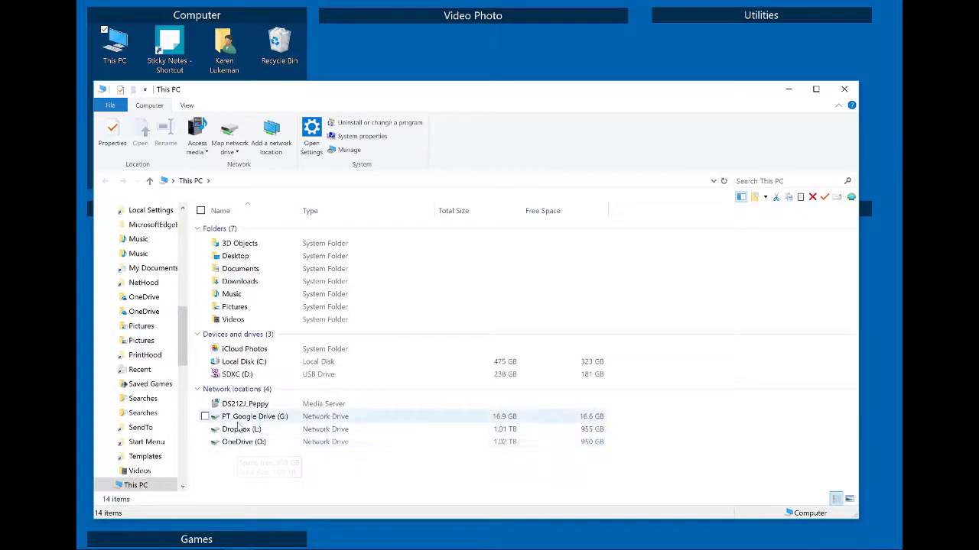
mouse_move(816, 168)
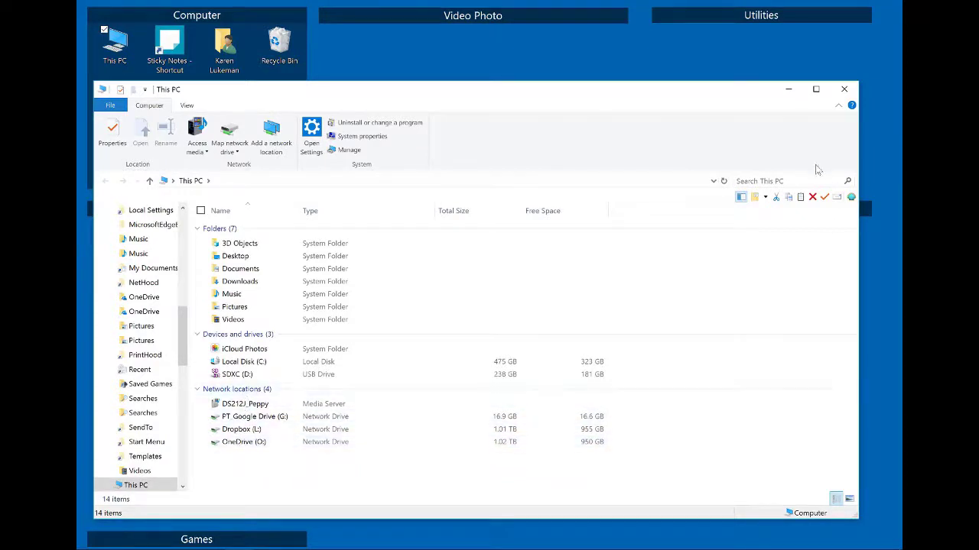
mouse_move(843, 89)
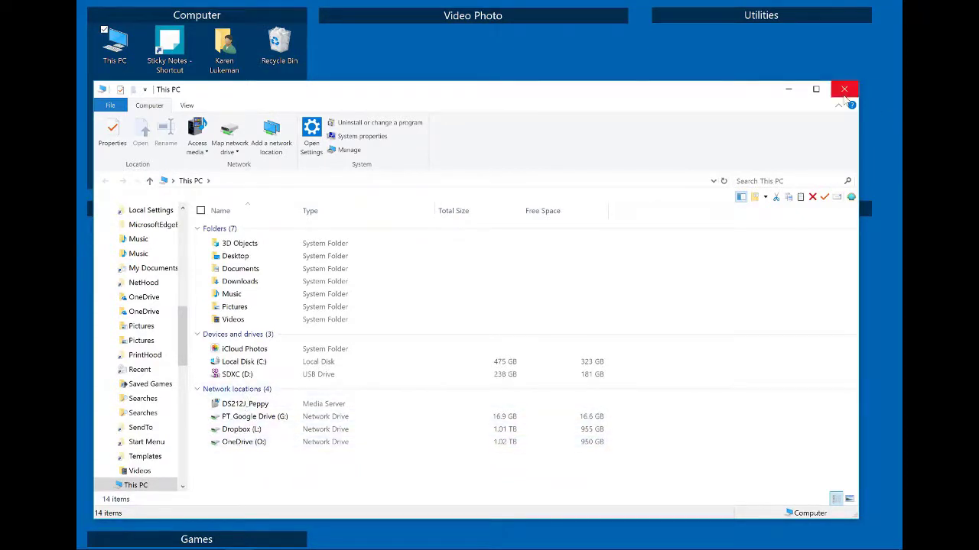
click(844, 90)
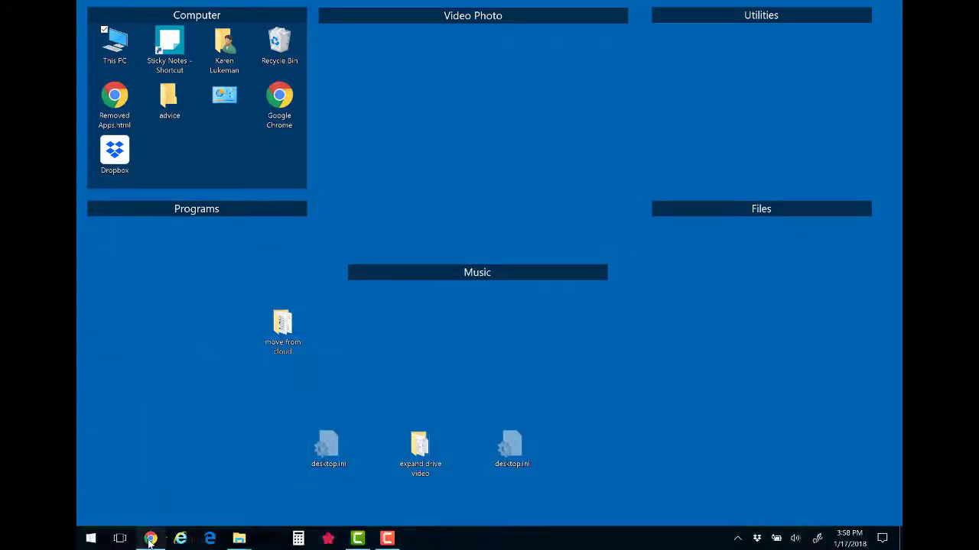
- Switch to Chrome and scroll to the top of the expandrive.com product page
click(153, 536)
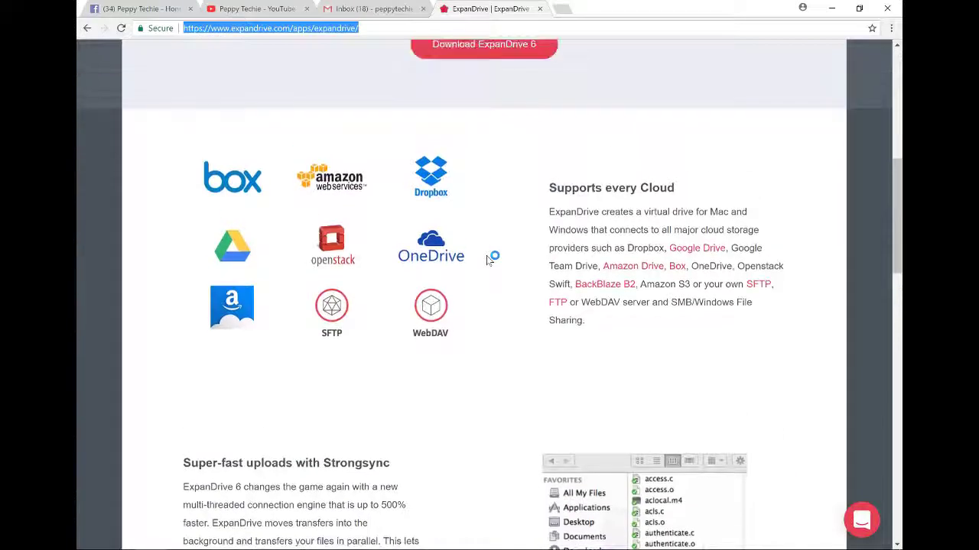
scroll(up, 3)
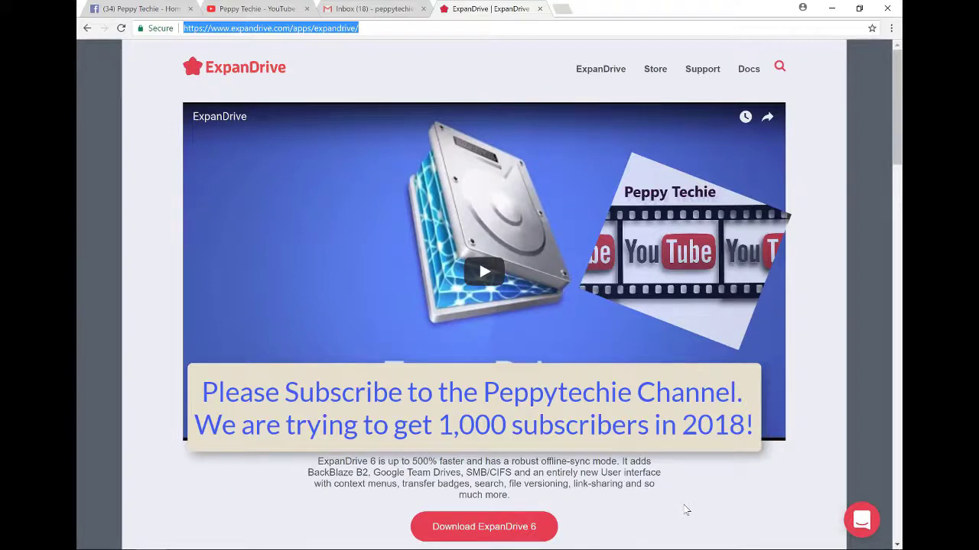
mouse_move(670, 497)
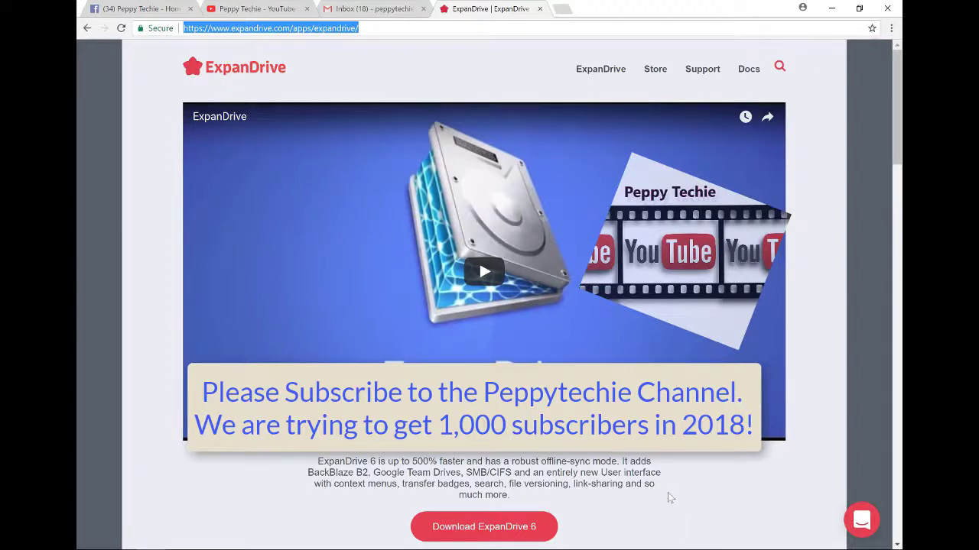
mouse_move(688, 490)
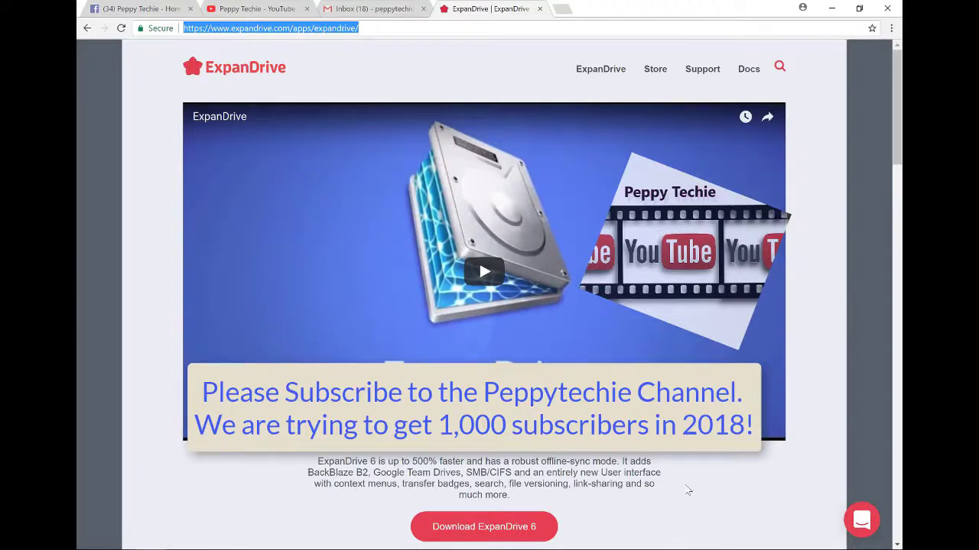